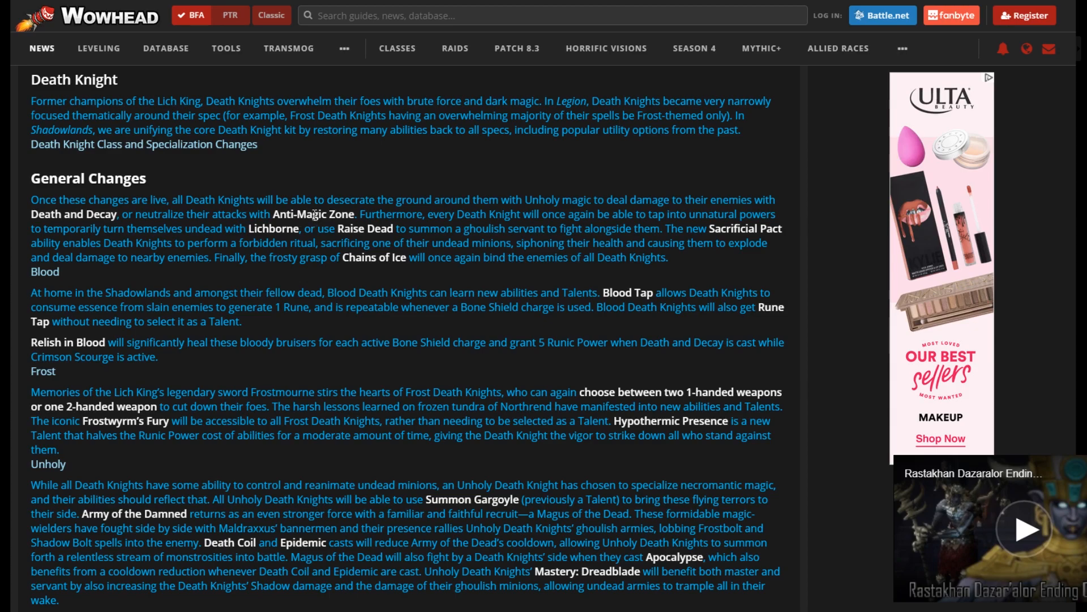
mouse_move(442, 160)
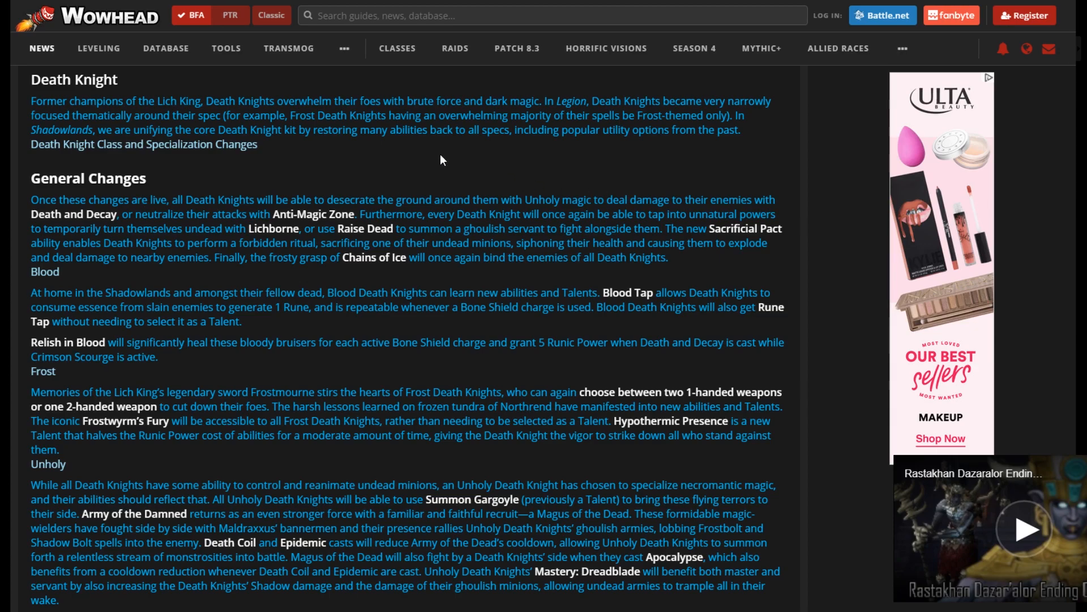
mouse_move(441, 161)
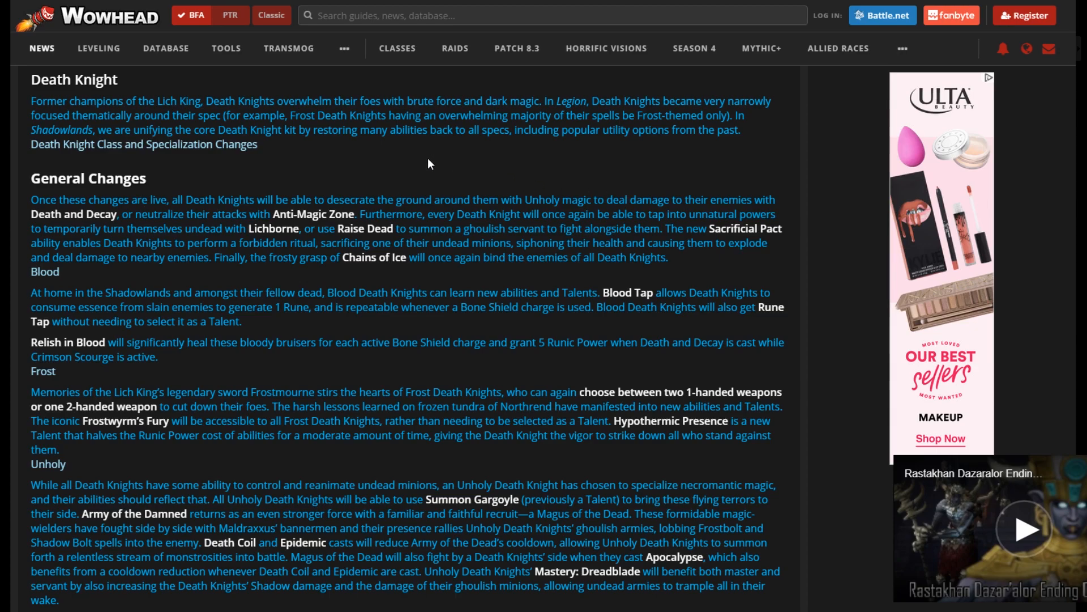
mouse_move(409, 165)
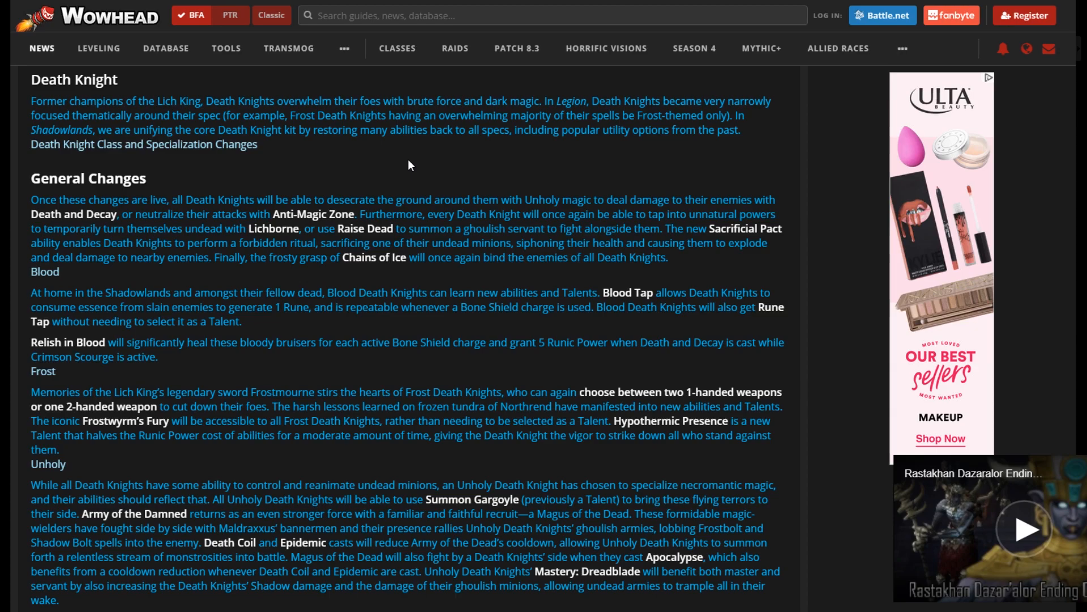
mouse_move(414, 165)
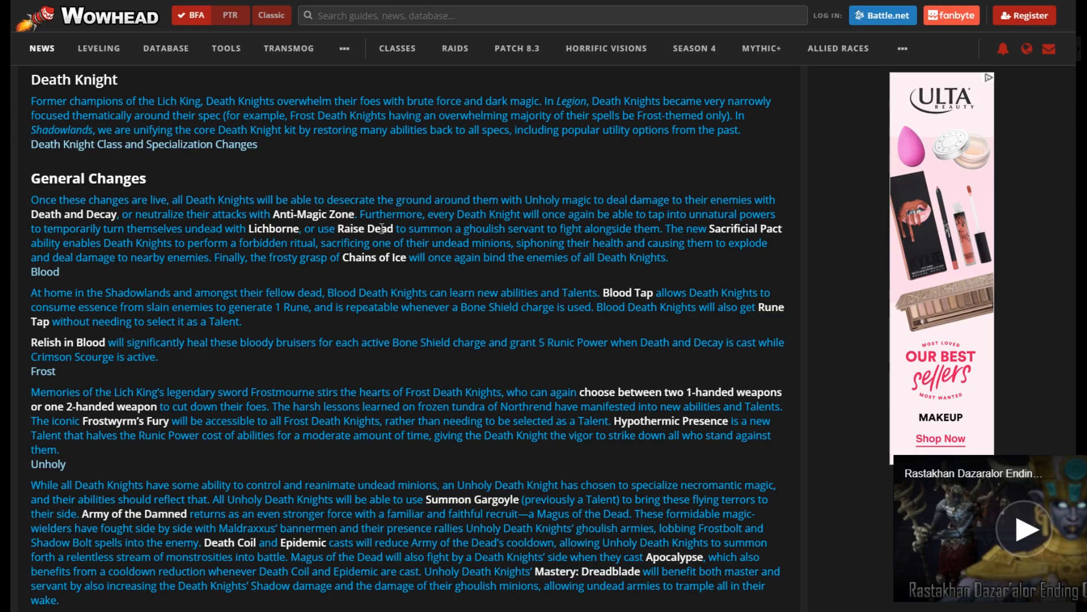
mouse_move(418, 171)
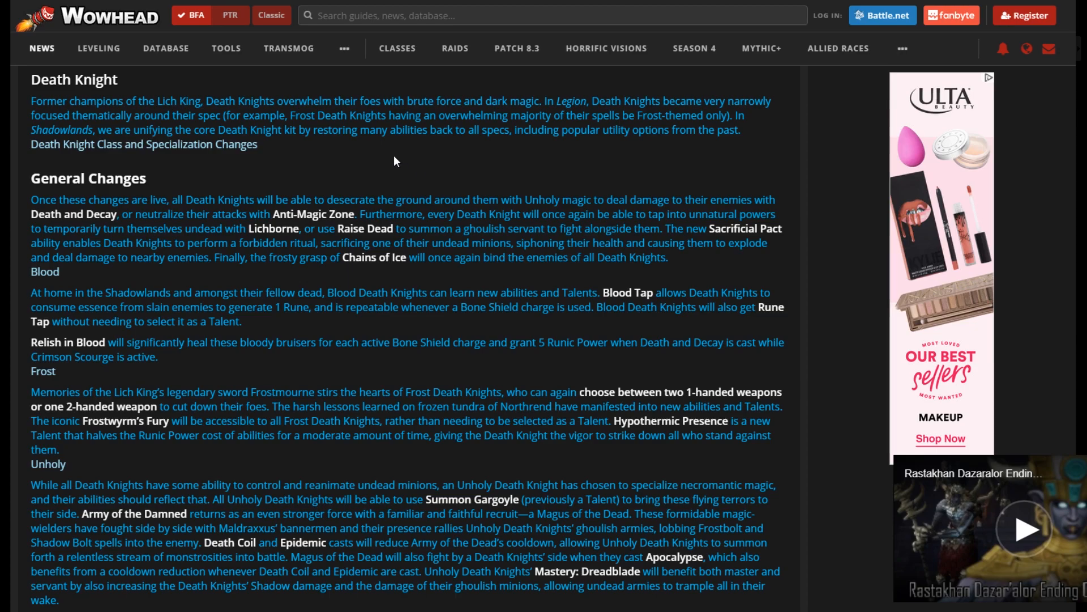
mouse_move(285, 292)
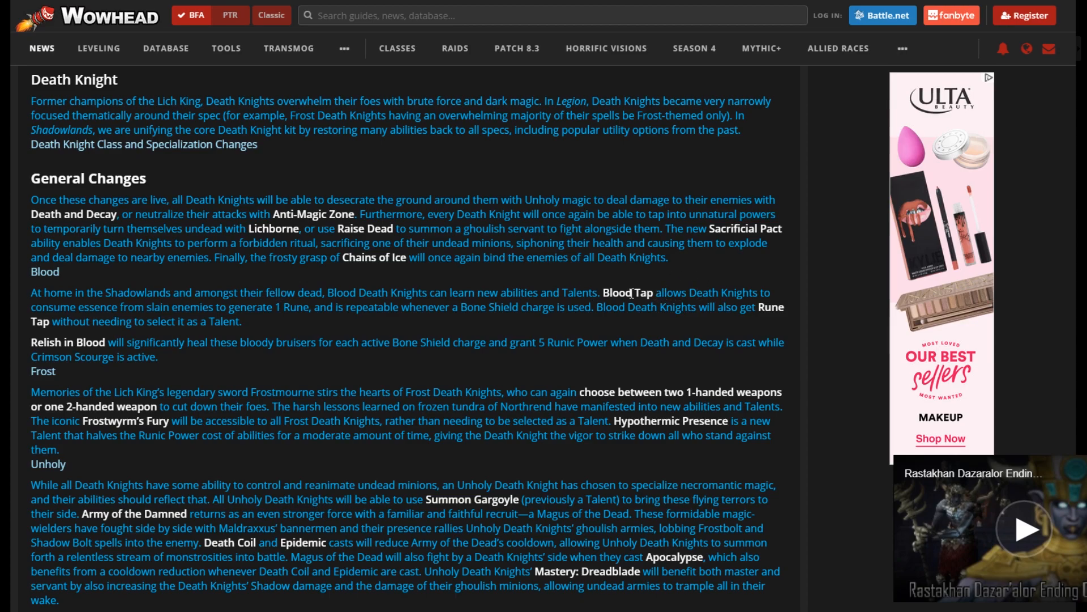
mouse_move(516, 274)
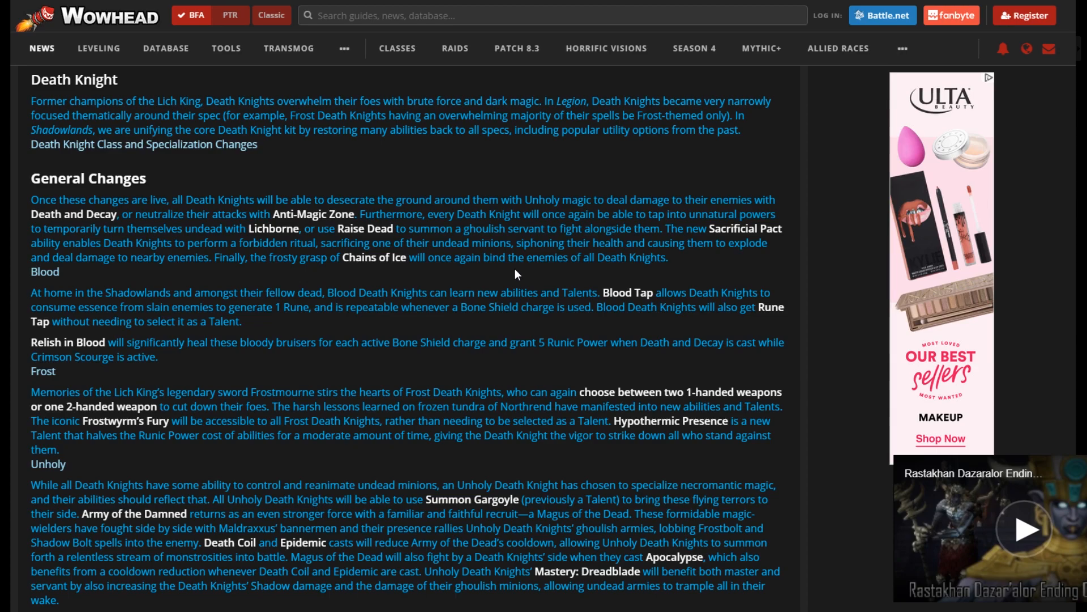
mouse_move(505, 273)
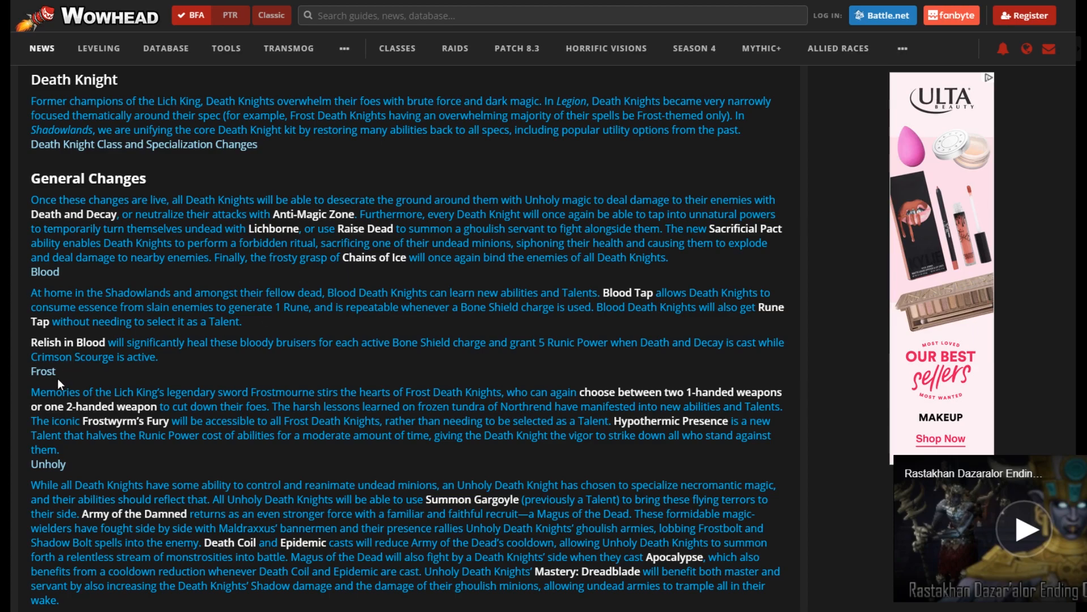
mouse_move(463, 379)
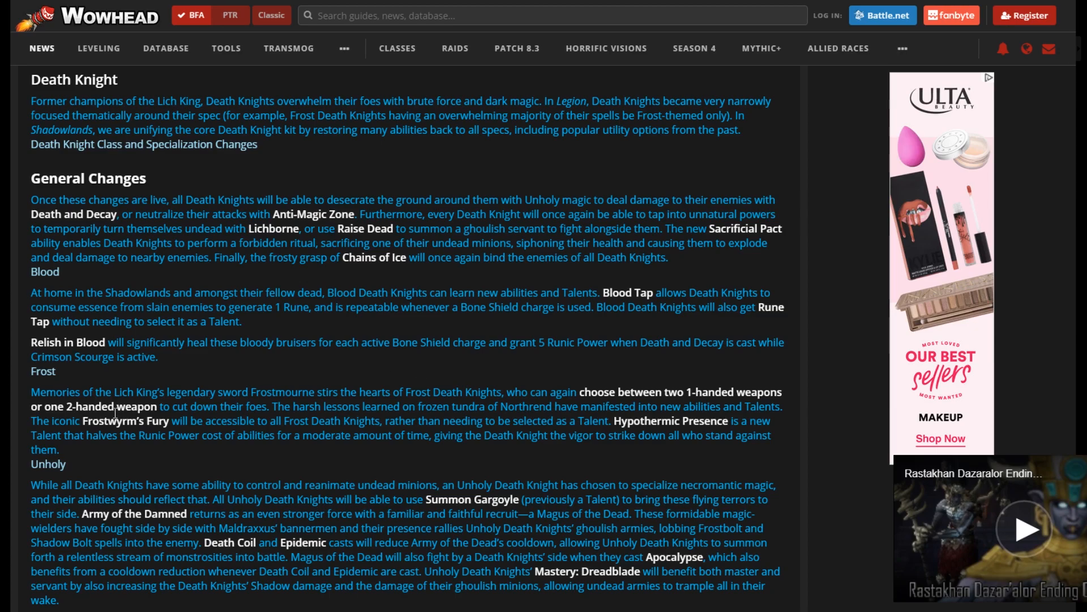
mouse_move(457, 372)
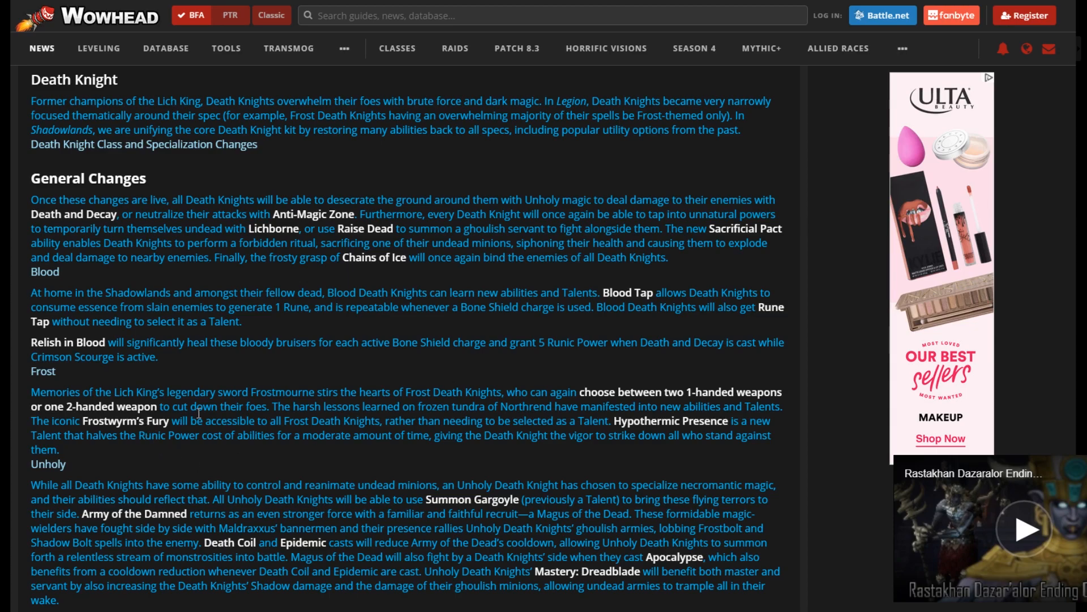
mouse_move(339, 418)
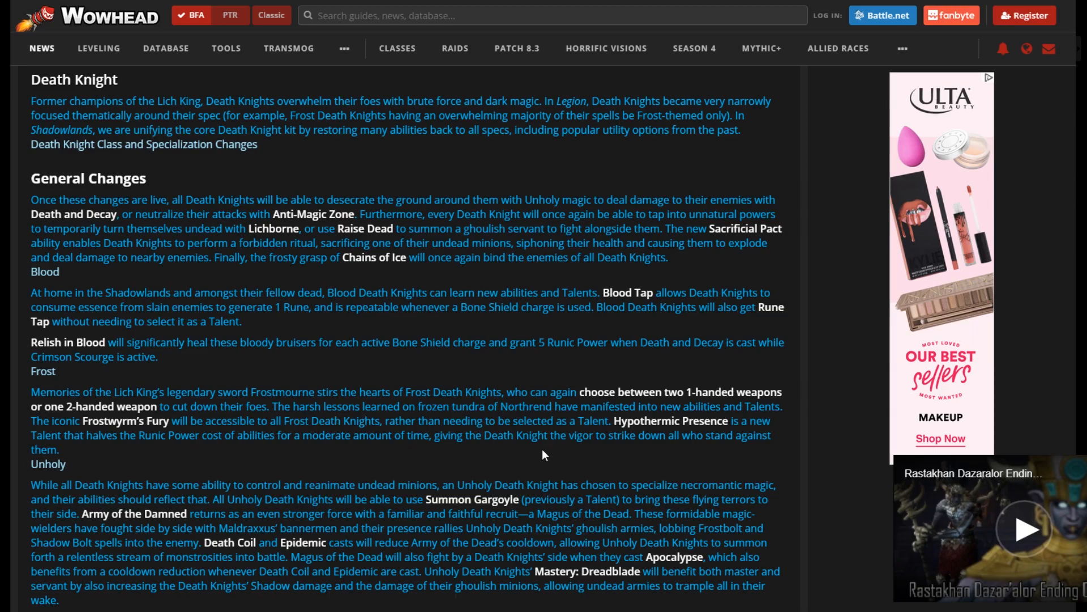
mouse_move(529, 461)
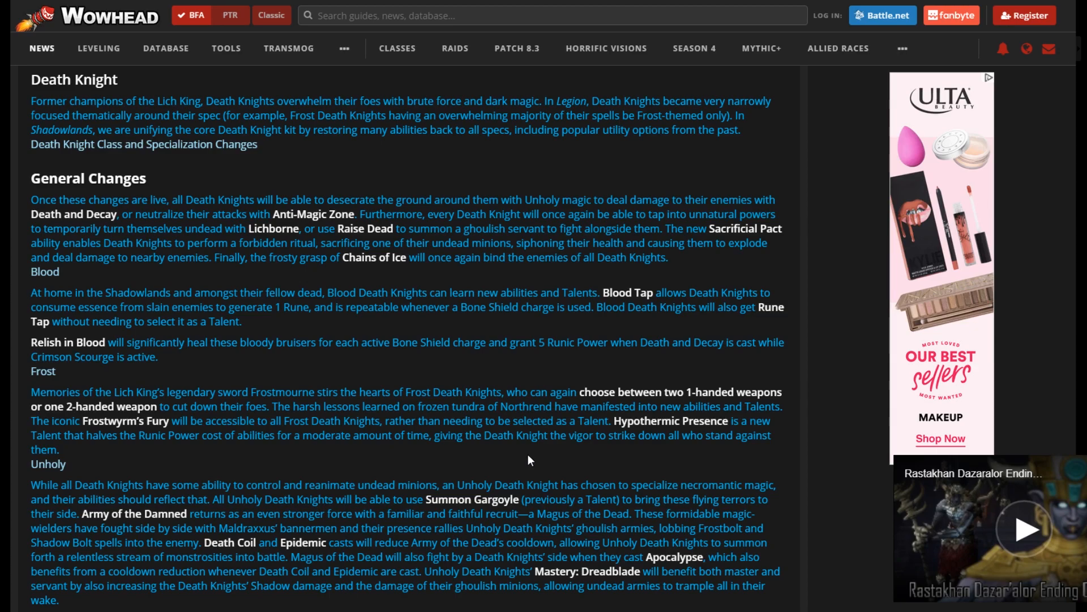
mouse_move(641, 390)
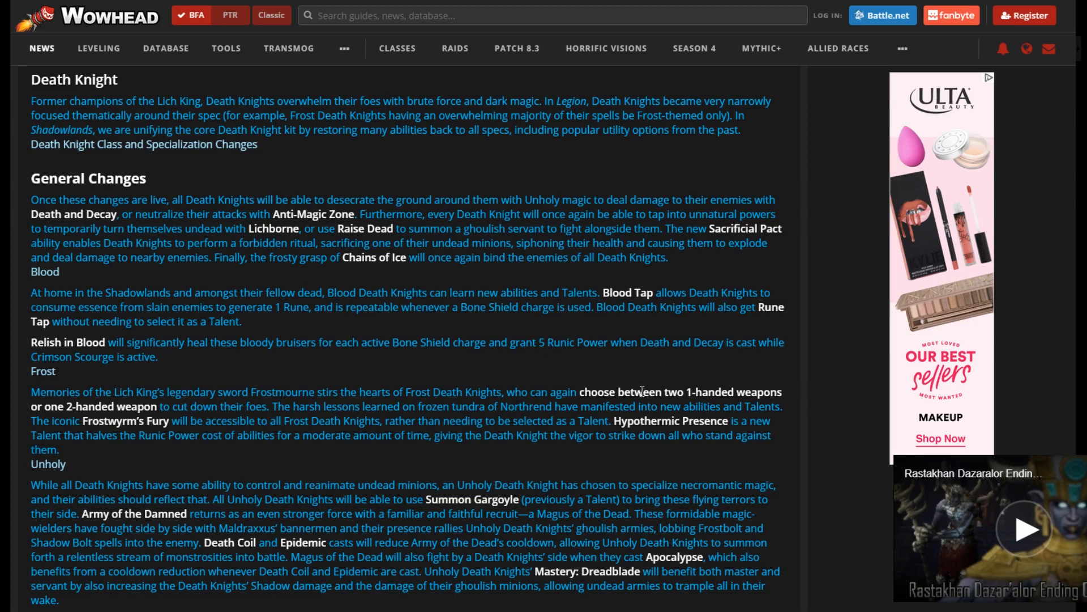
mouse_move(675, 426)
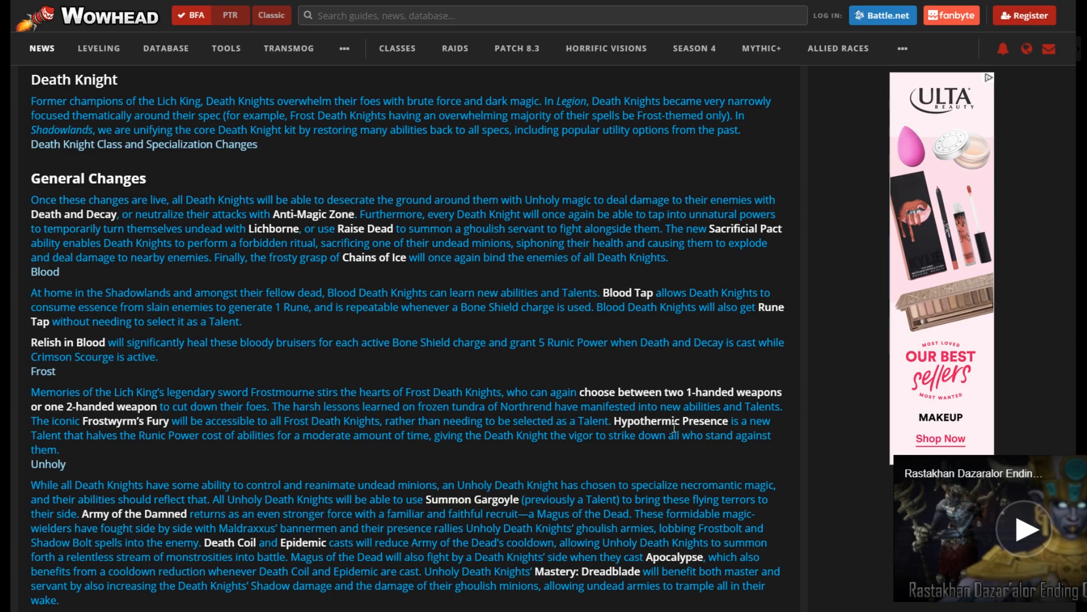
mouse_move(617, 452)
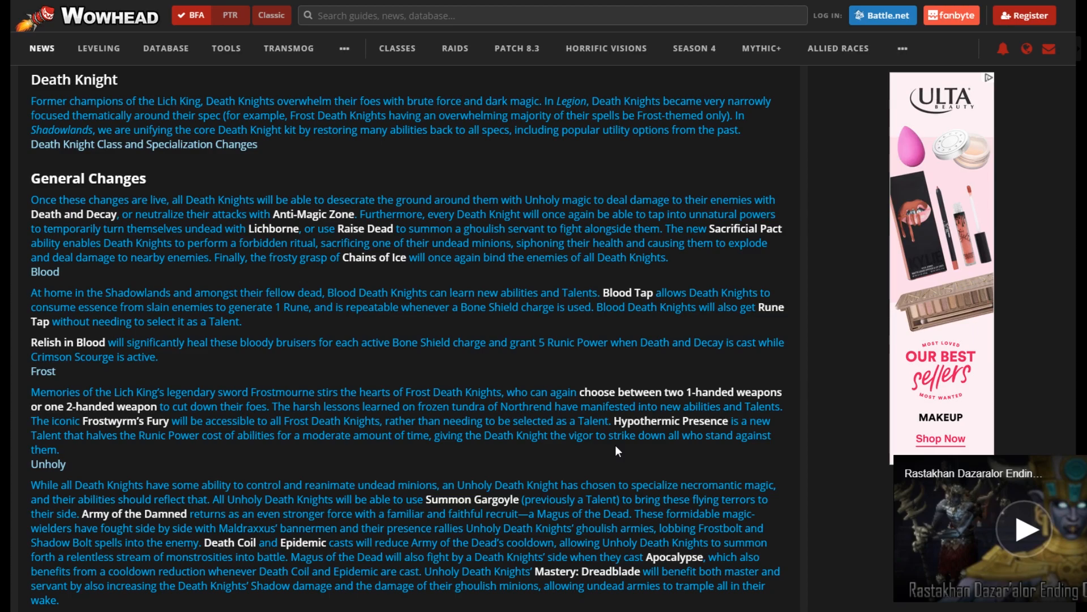
mouse_move(547, 466)
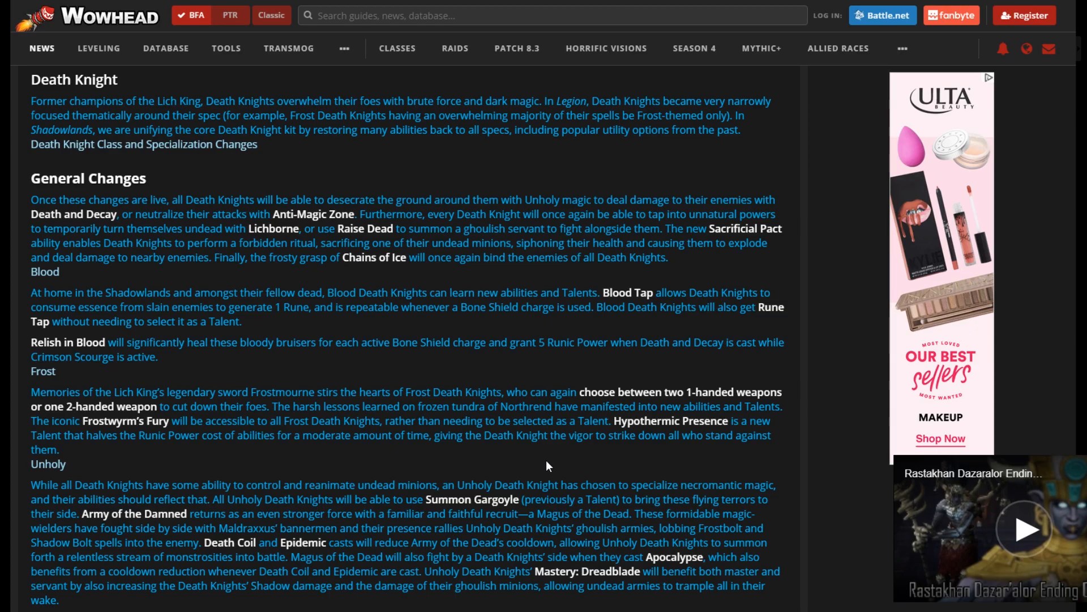
mouse_move(553, 463)
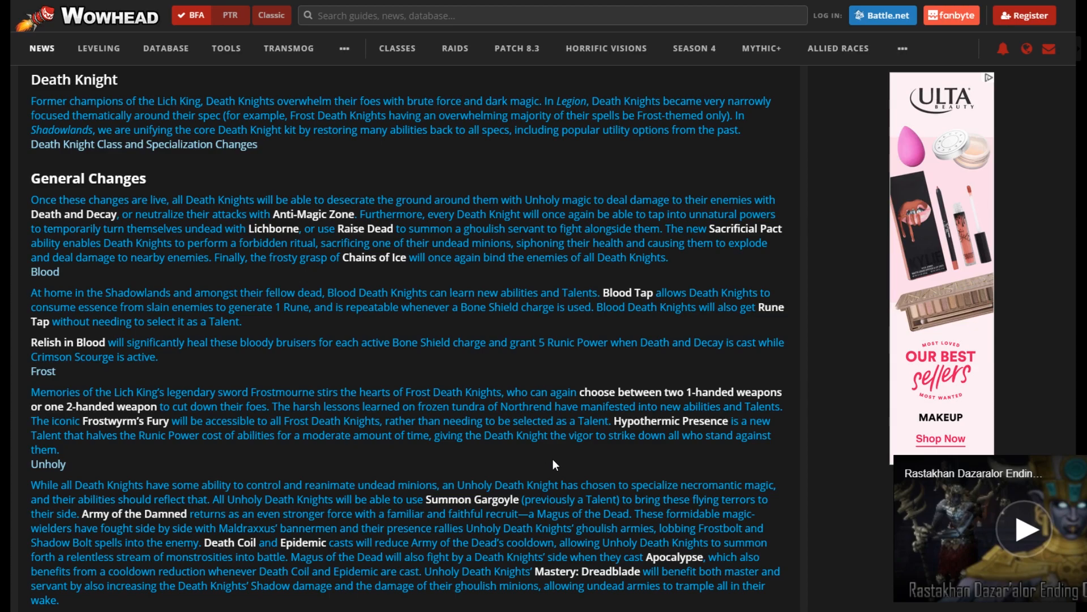
mouse_move(704, 415)
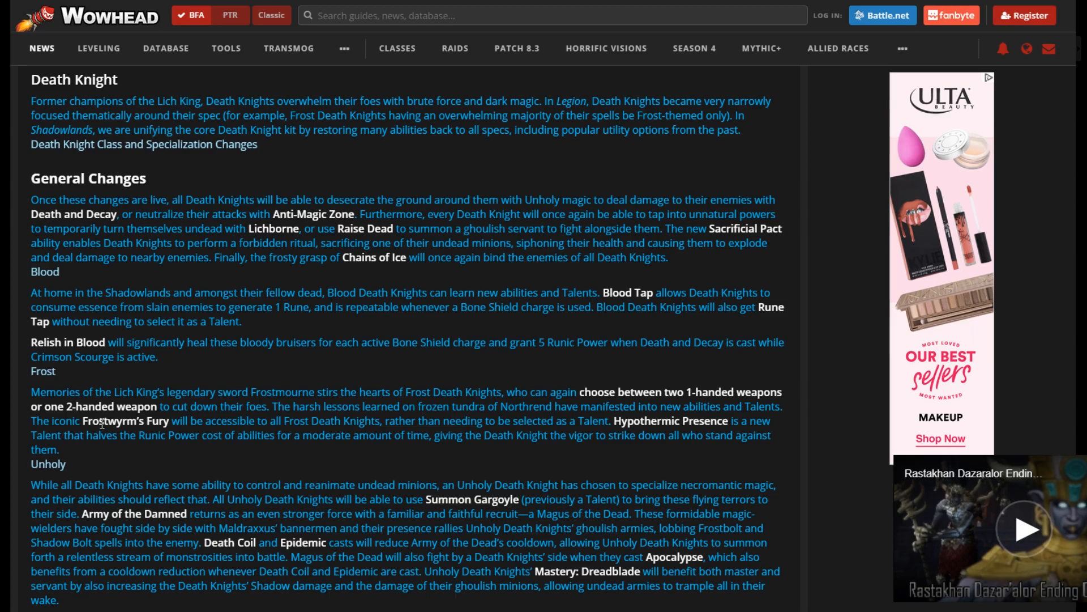
mouse_move(675, 414)
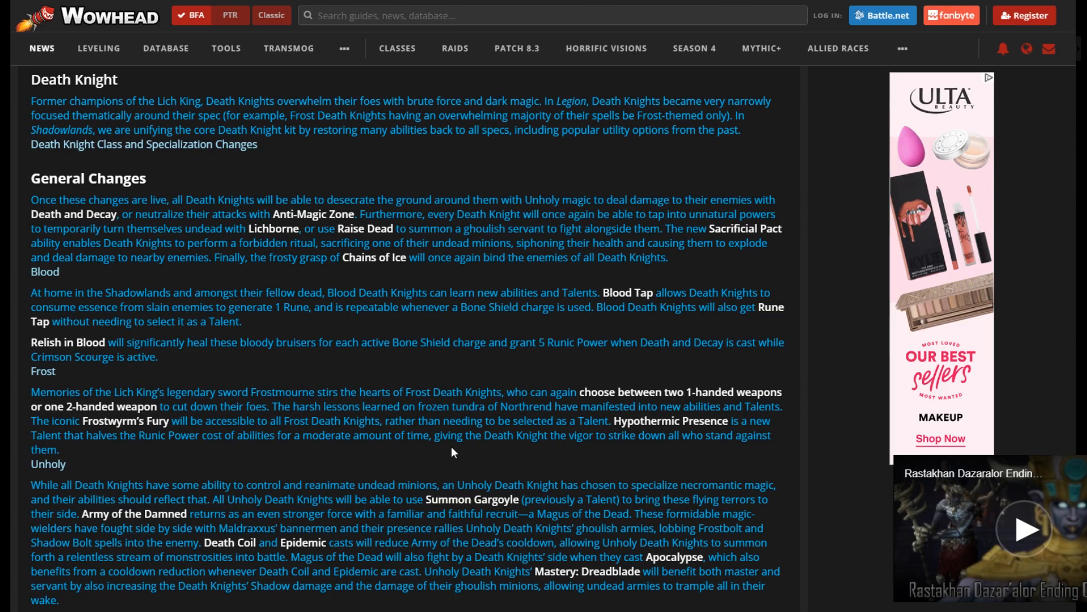
scroll("down", 3)
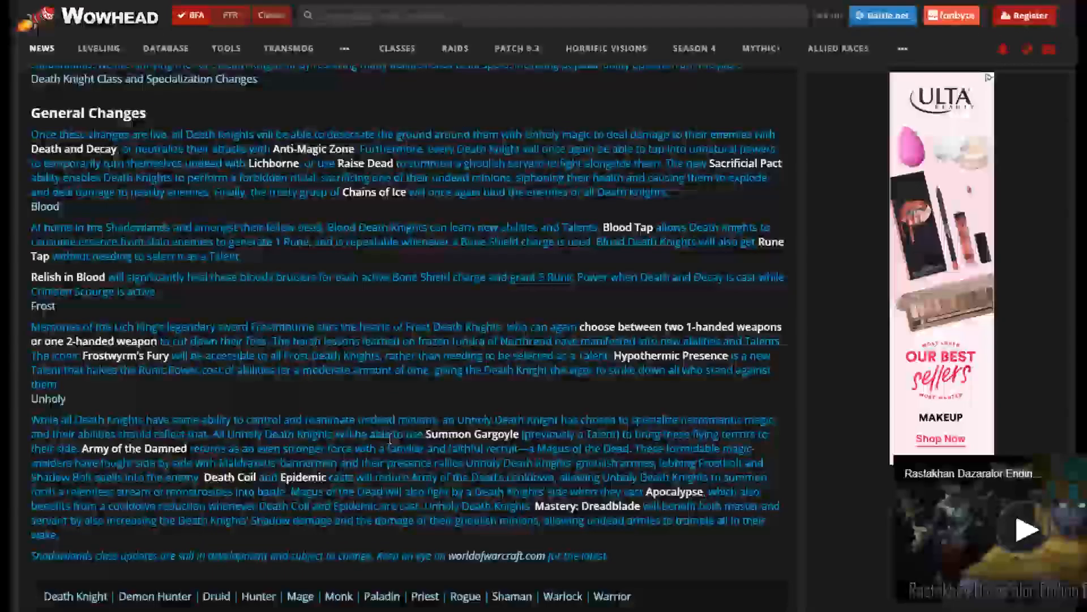
scroll("down", 3)
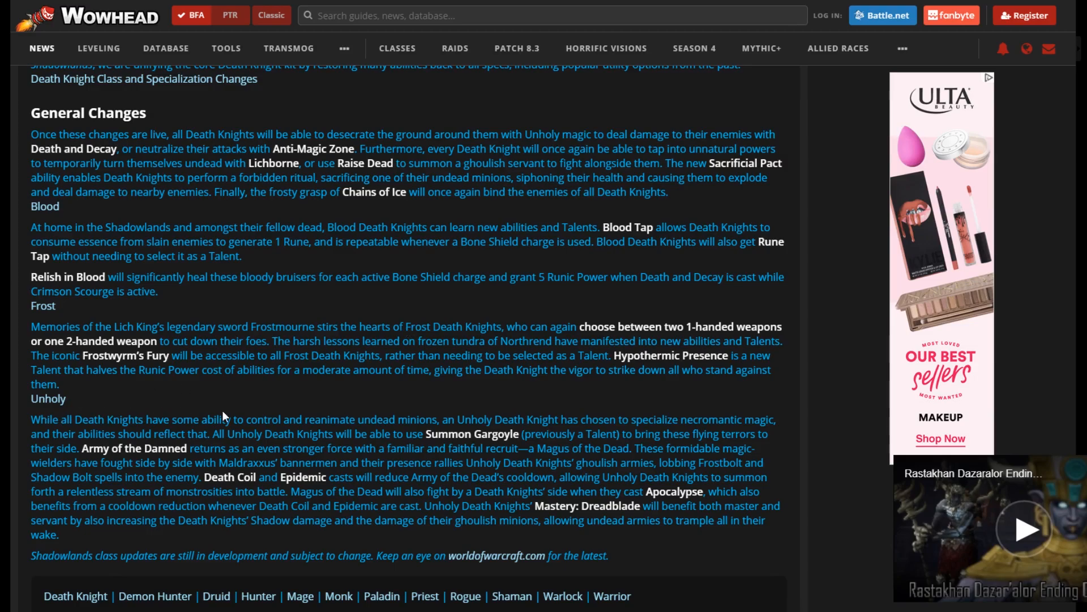
mouse_move(432, 443)
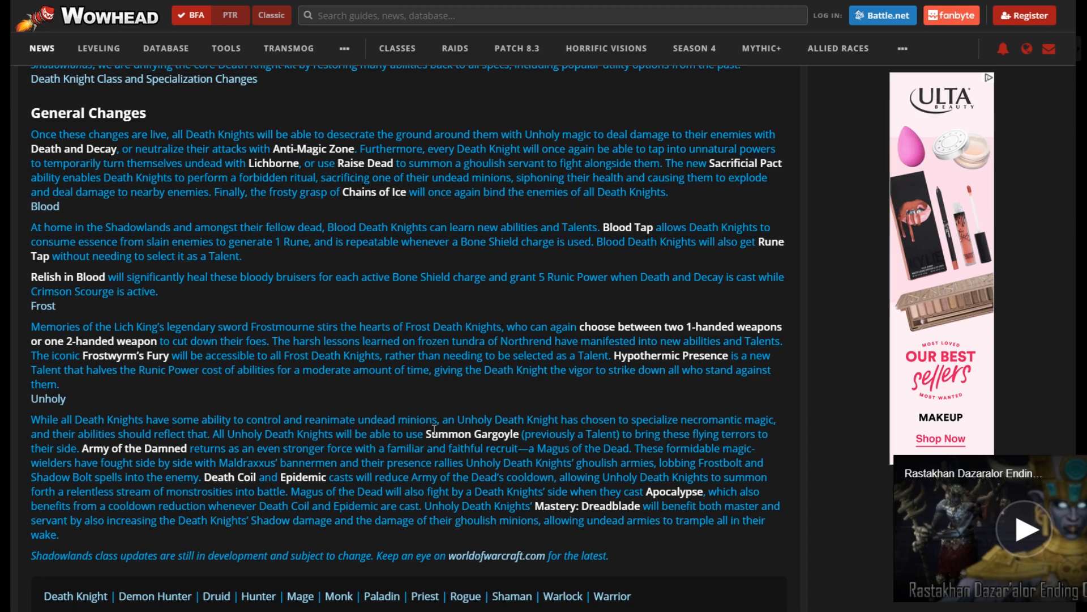
mouse_move(426, 406)
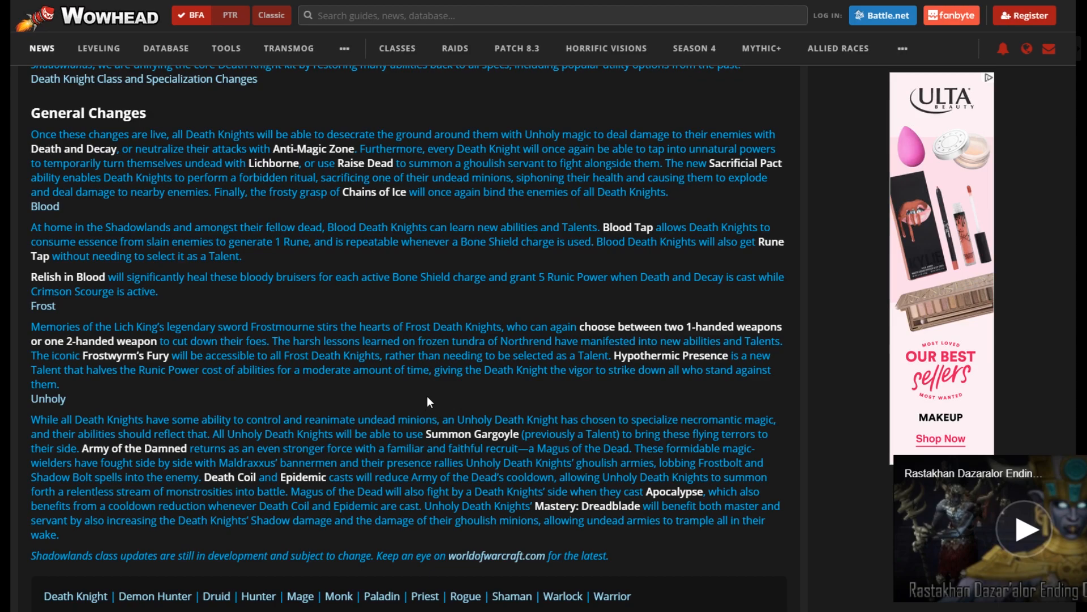
mouse_move(472, 433)
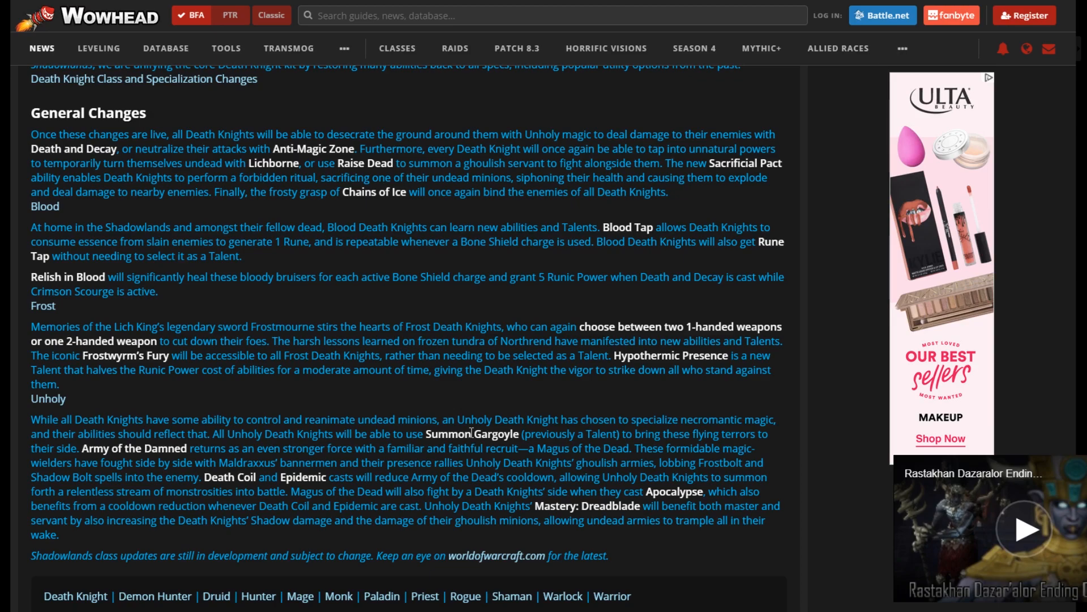
mouse_move(141, 449)
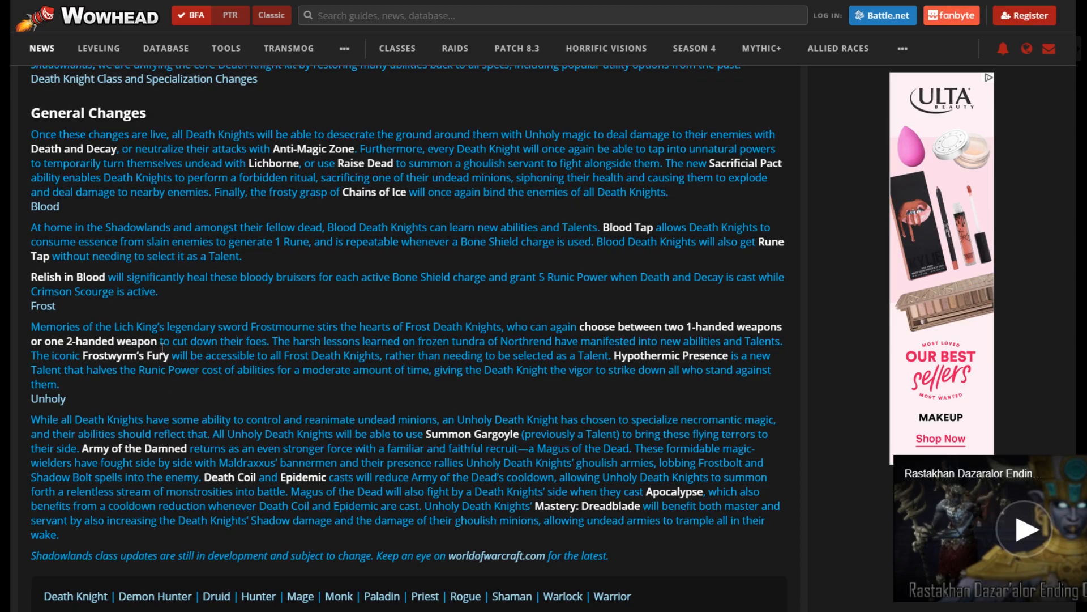
mouse_move(176, 394)
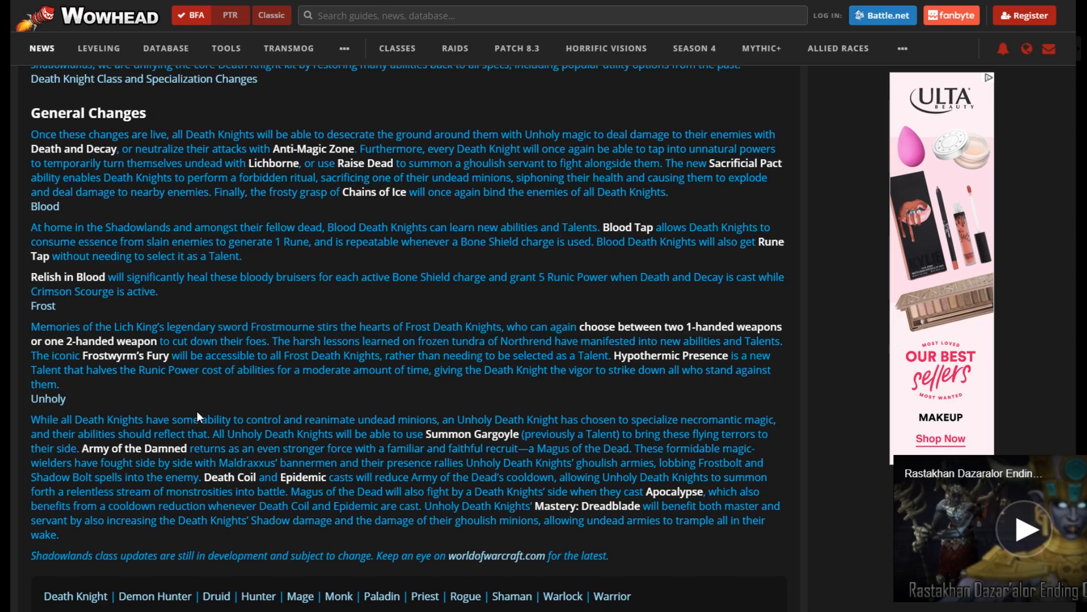
mouse_move(202, 414)
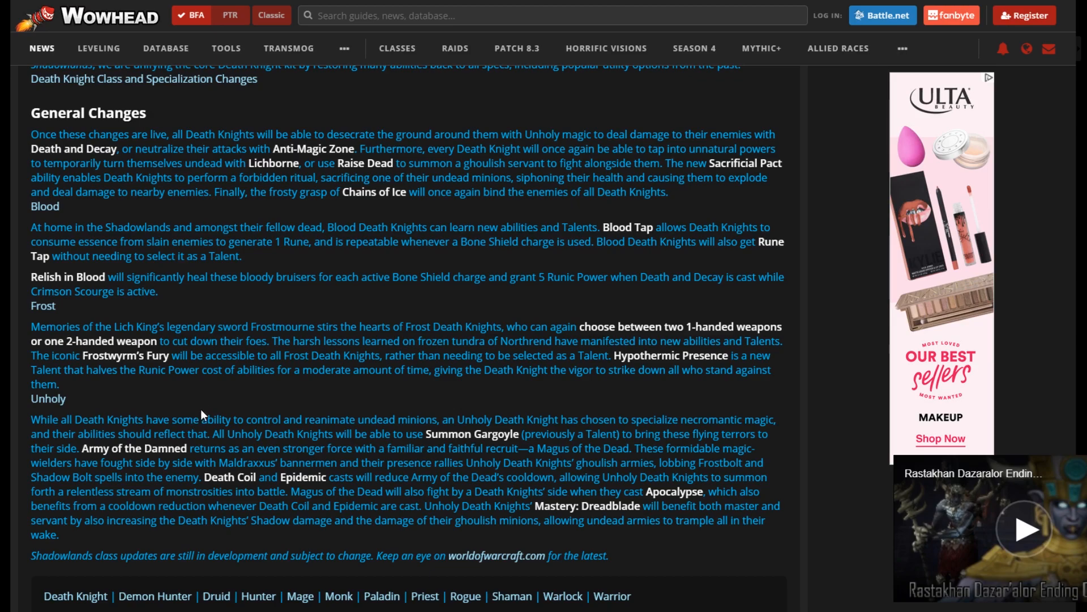
mouse_move(203, 404)
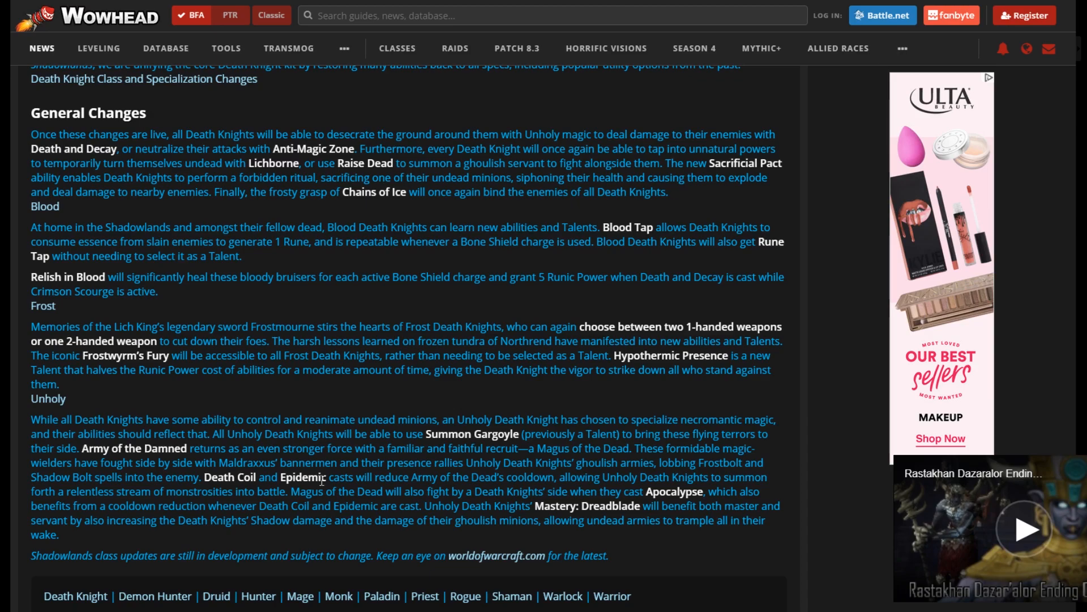
mouse_move(532, 471)
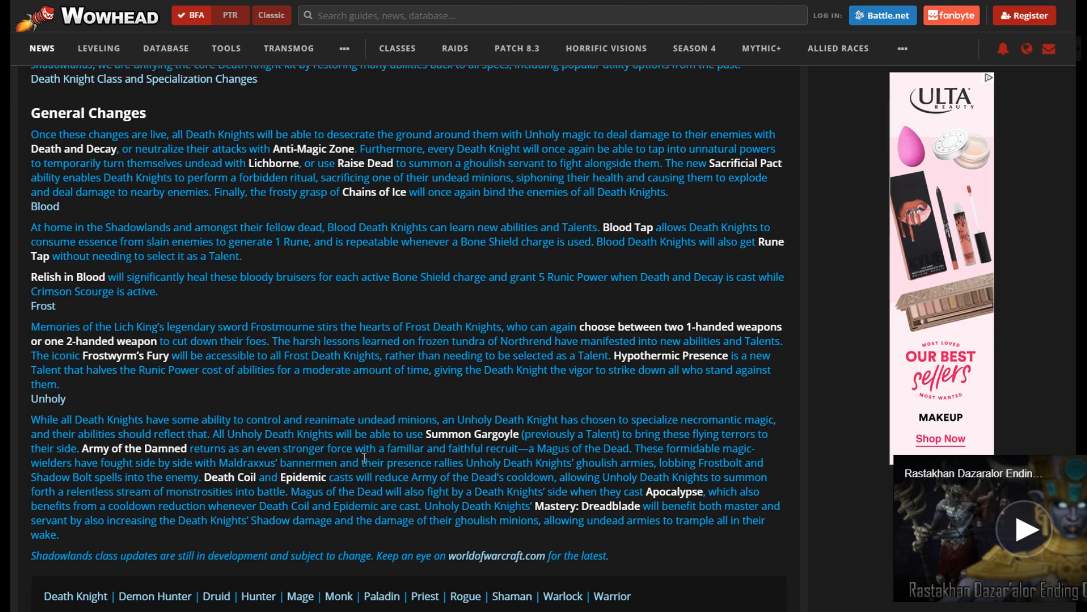
mouse_move(504, 466)
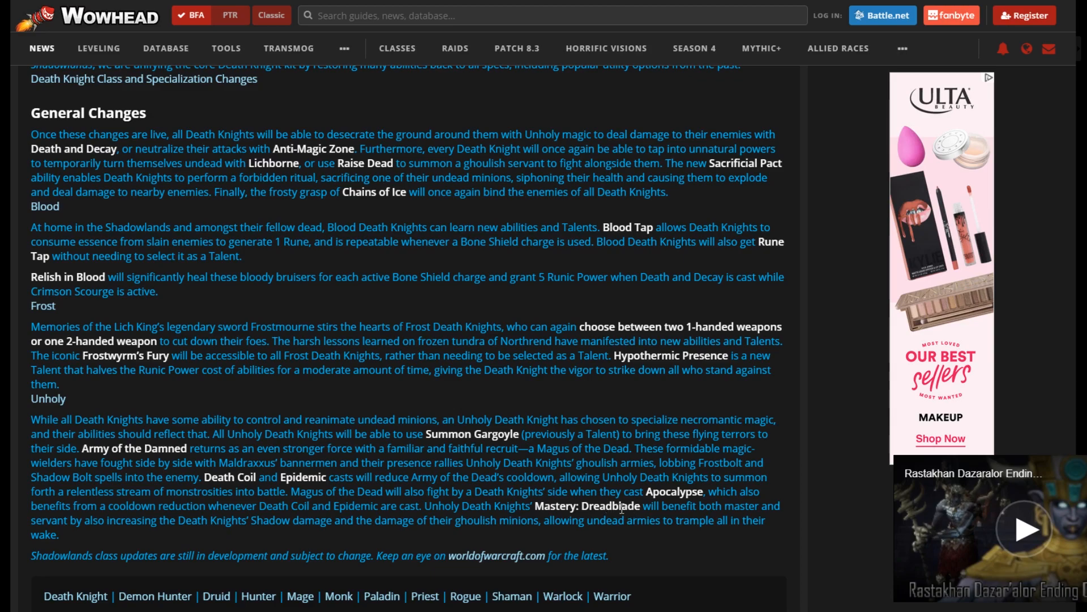
mouse_move(752, 507)
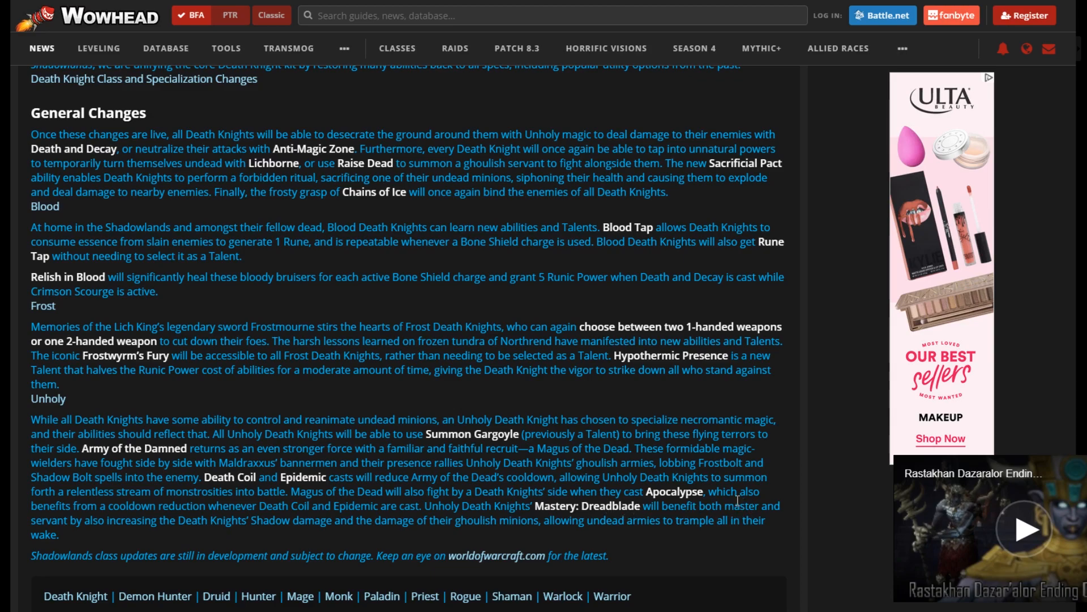
mouse_move(242, 541)
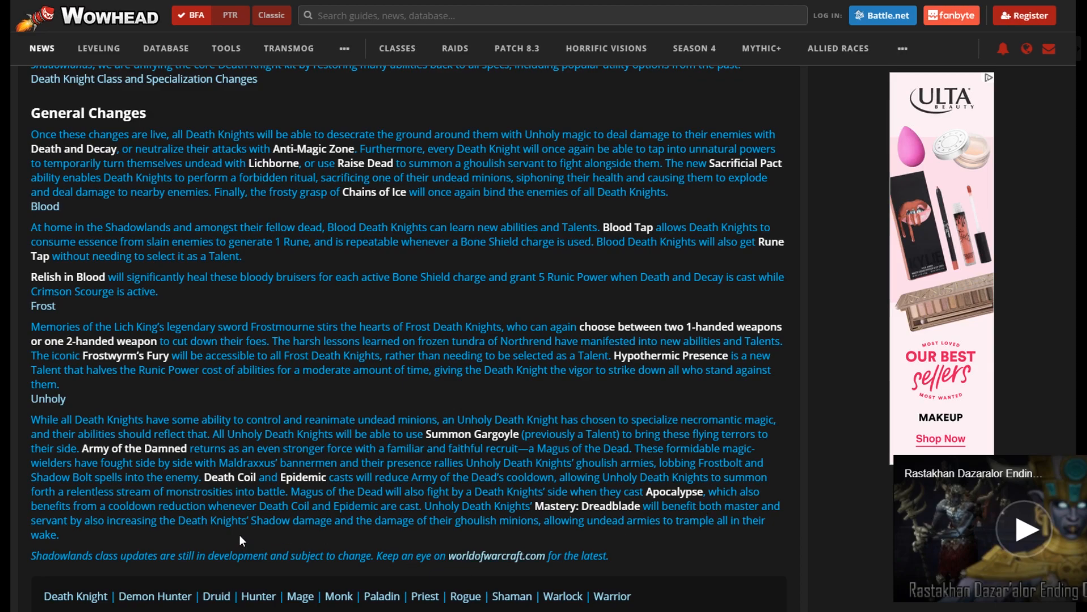
mouse_move(444, 541)
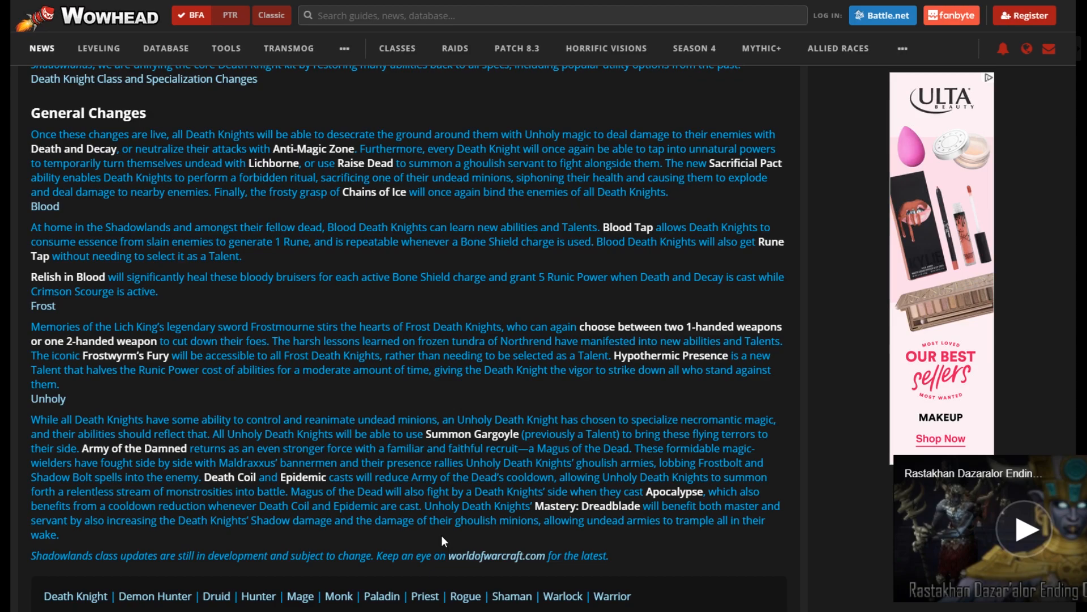
mouse_move(429, 540)
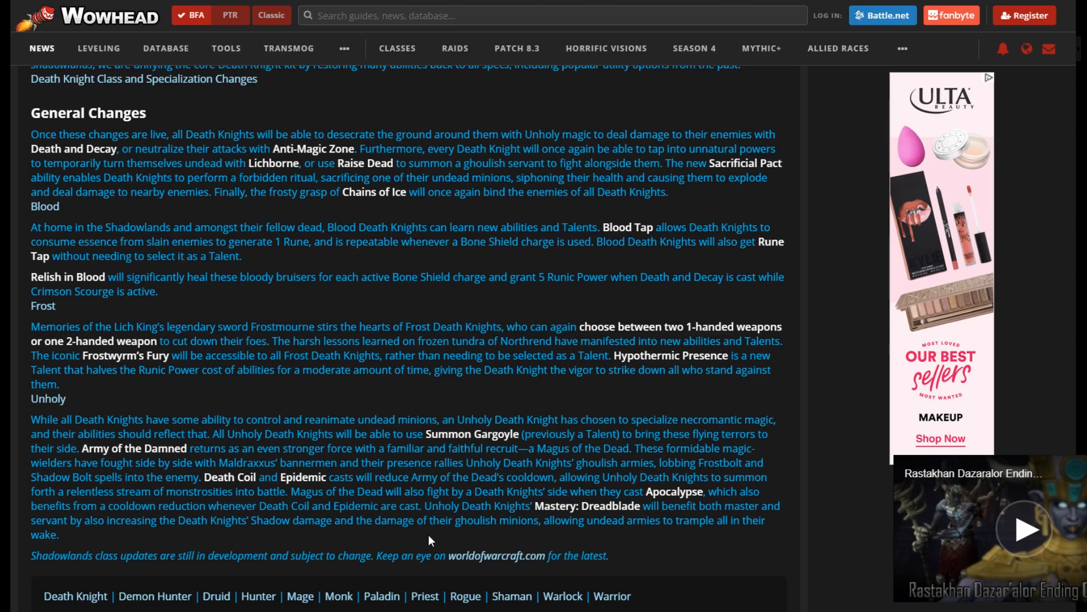
mouse_move(436, 541)
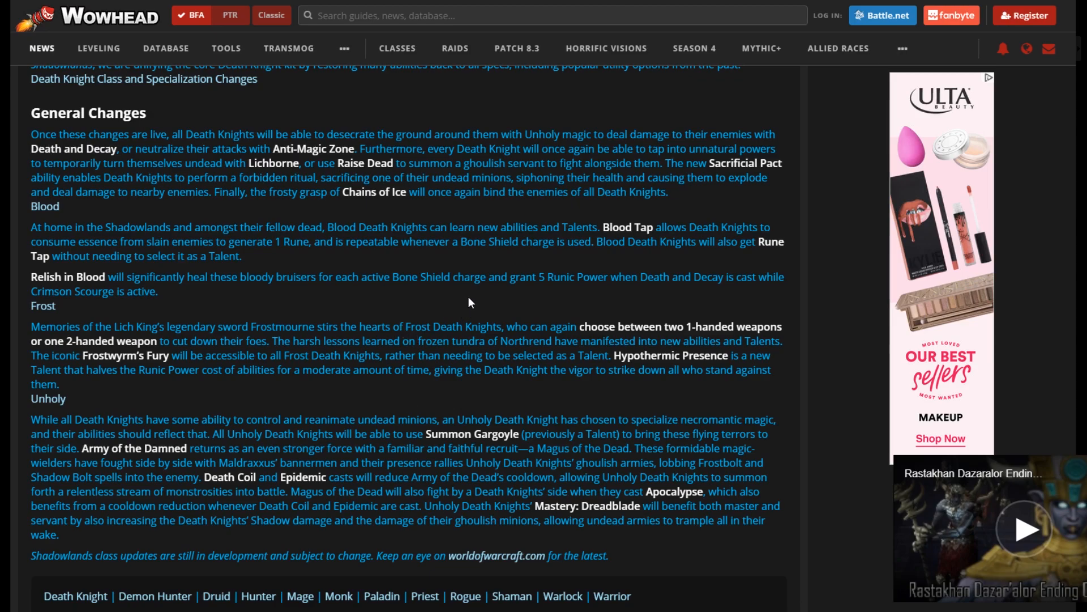
mouse_move(444, 294)
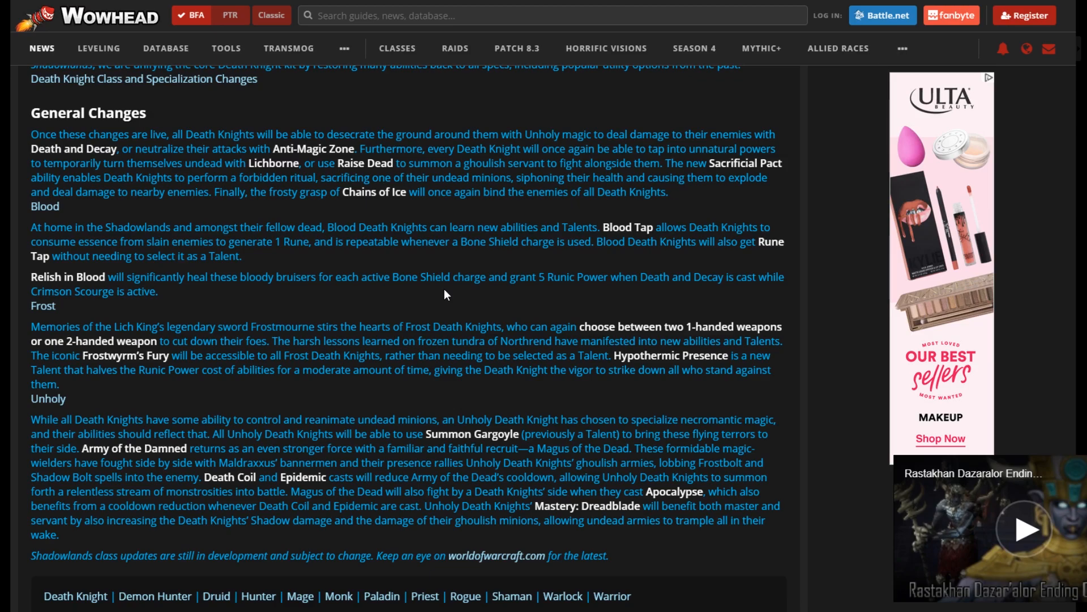
mouse_move(645, 324)
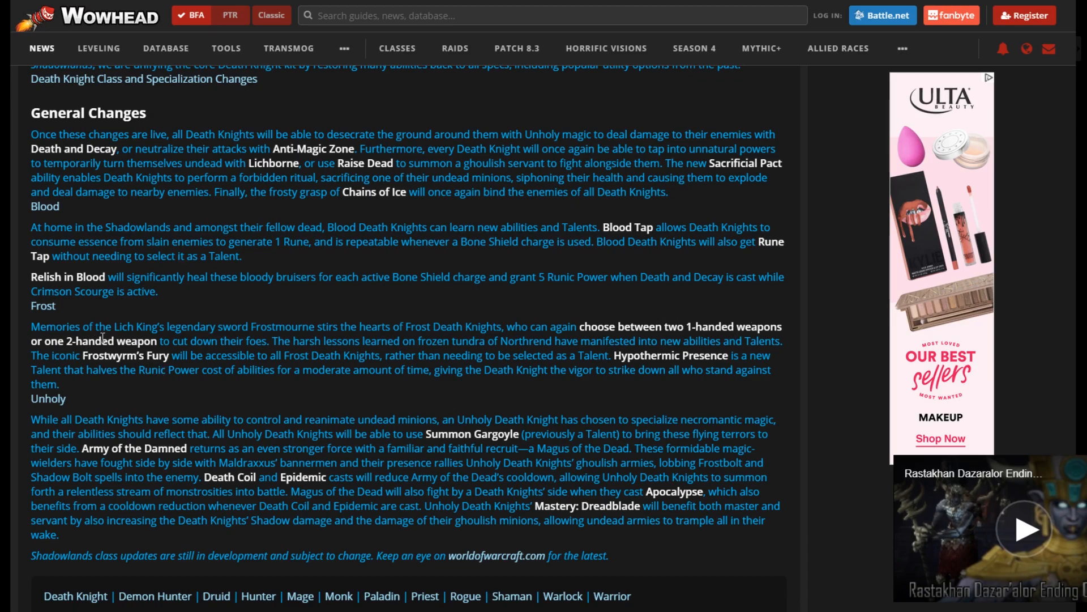
mouse_move(598, 384)
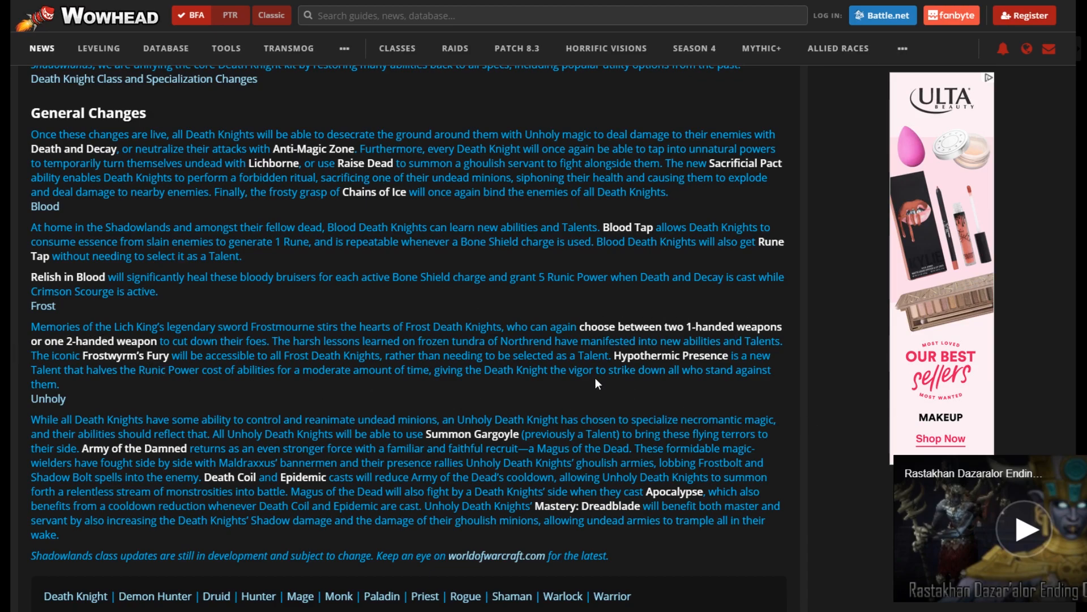
mouse_move(315, 351)
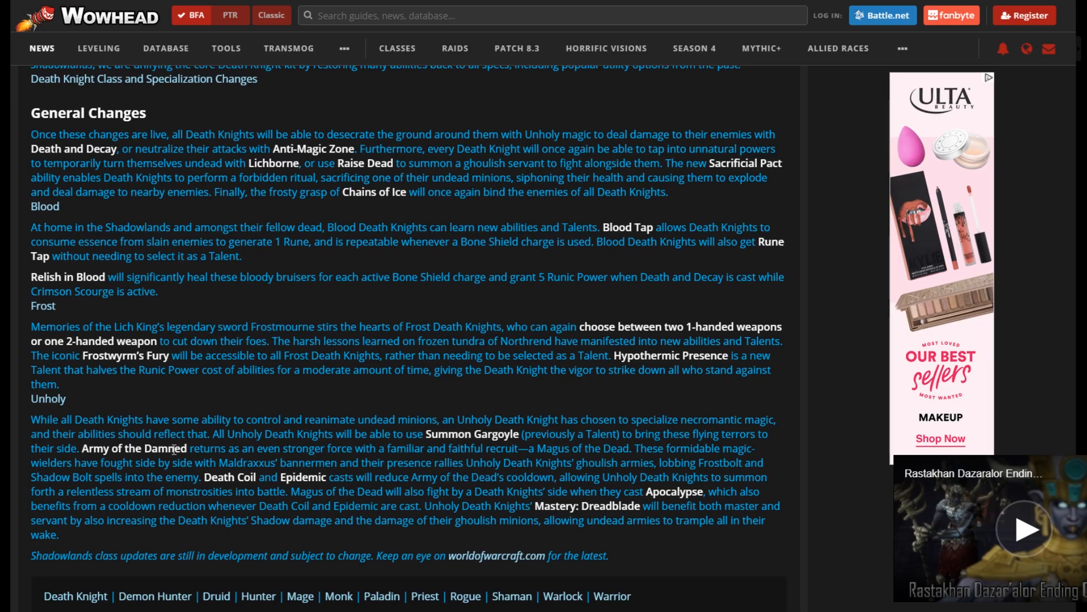
mouse_move(243, 401)
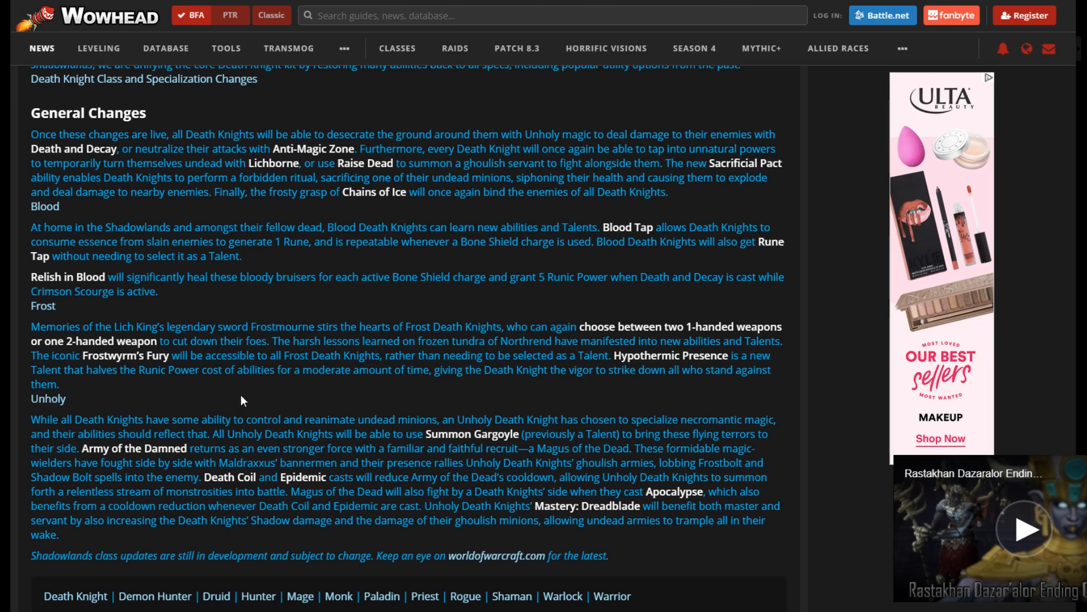
mouse_move(210, 386)
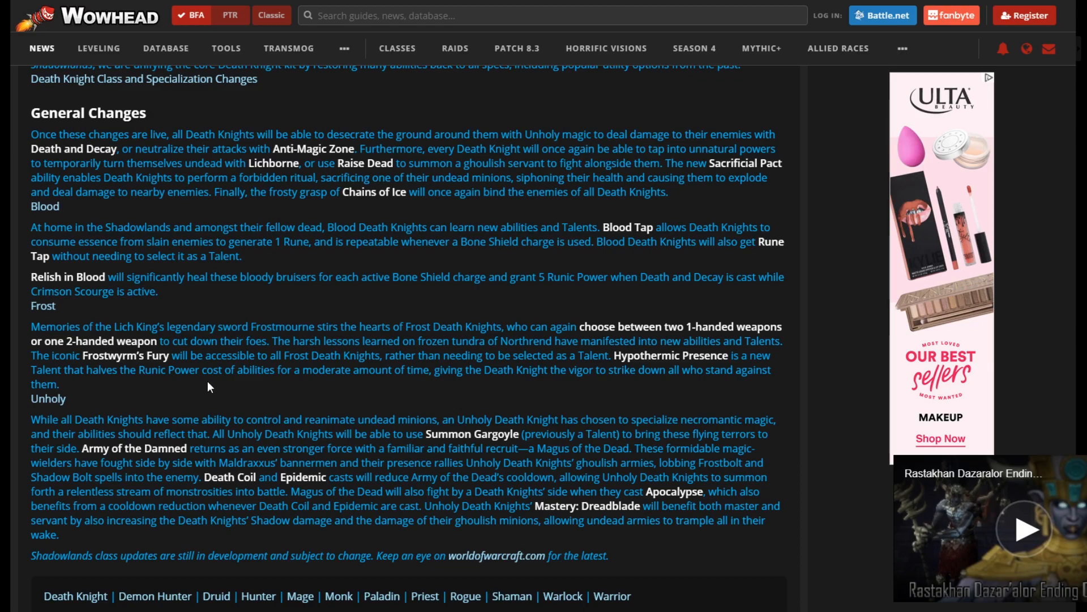